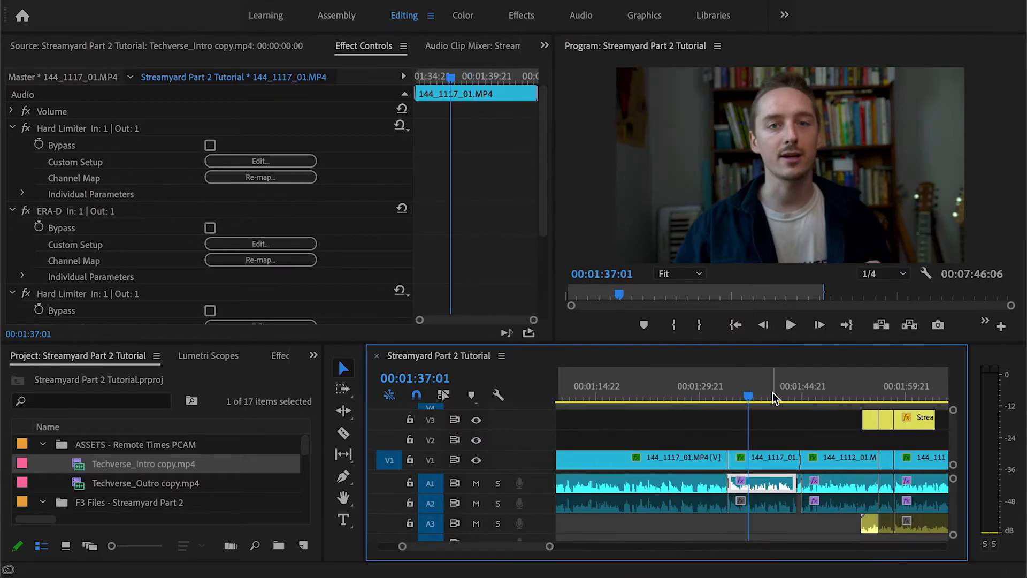
Step: Drag the Streamyard Part 2 title on V3 a few frames earlier with snapping off
{"action": "left_click", "coordinate": [701, 390]}
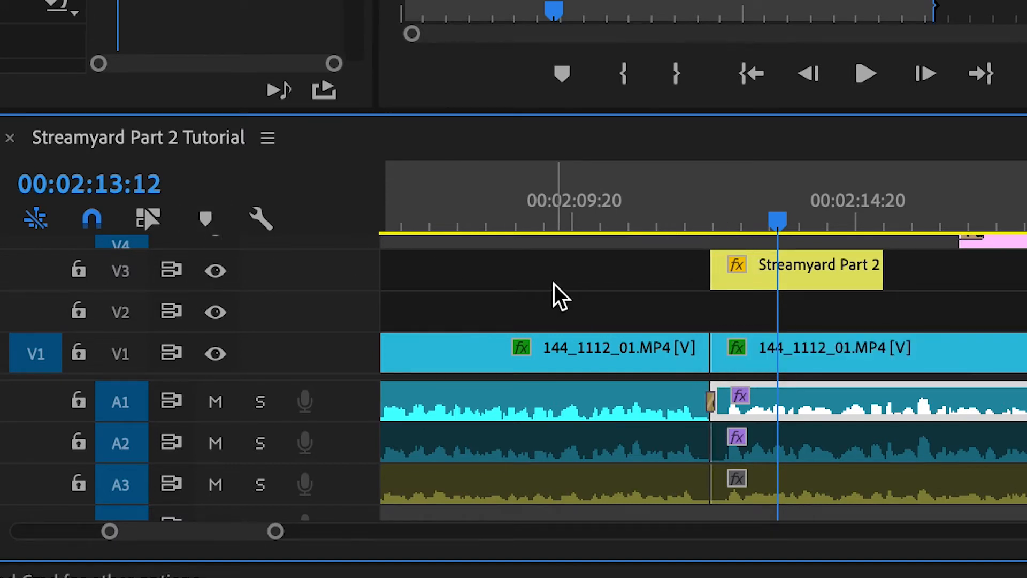
{"action": "mouse_move", "coordinate": [989, 308]}
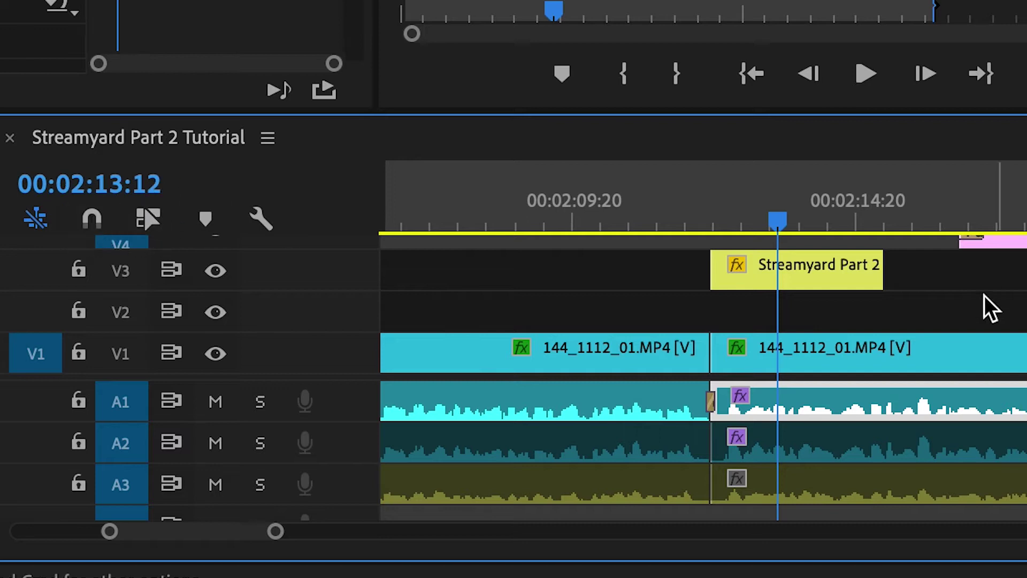
{"action": "mouse_move", "coordinate": [727, 288]}
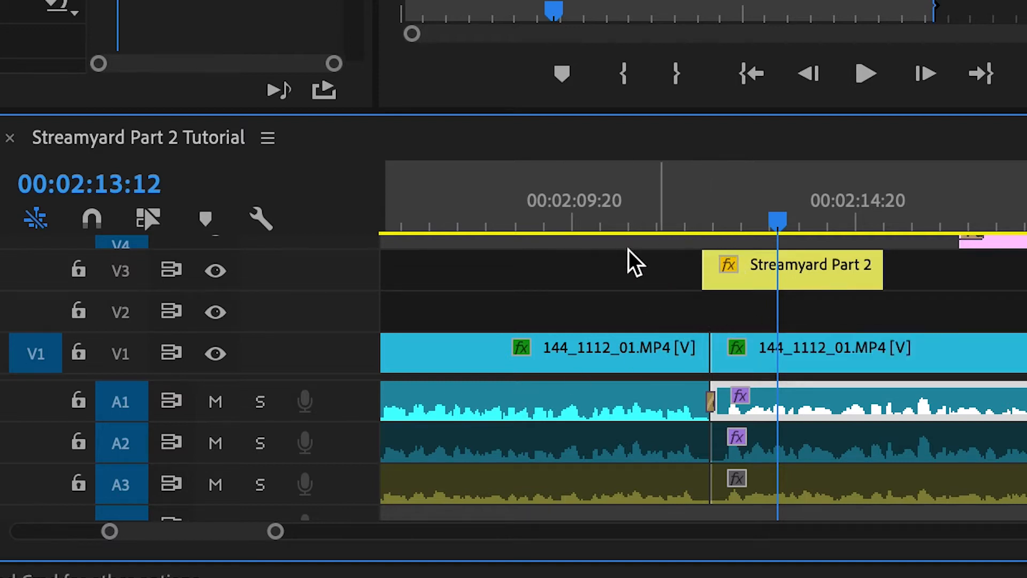
{"action": "mouse_move", "coordinate": [92, 219]}
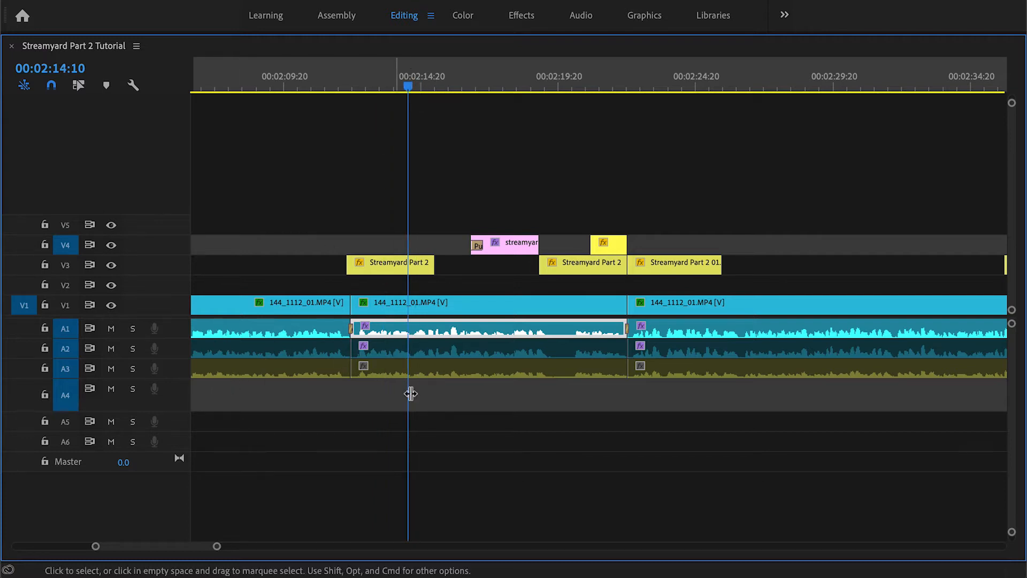
{"action": "mouse_move", "coordinate": [280, 329]}
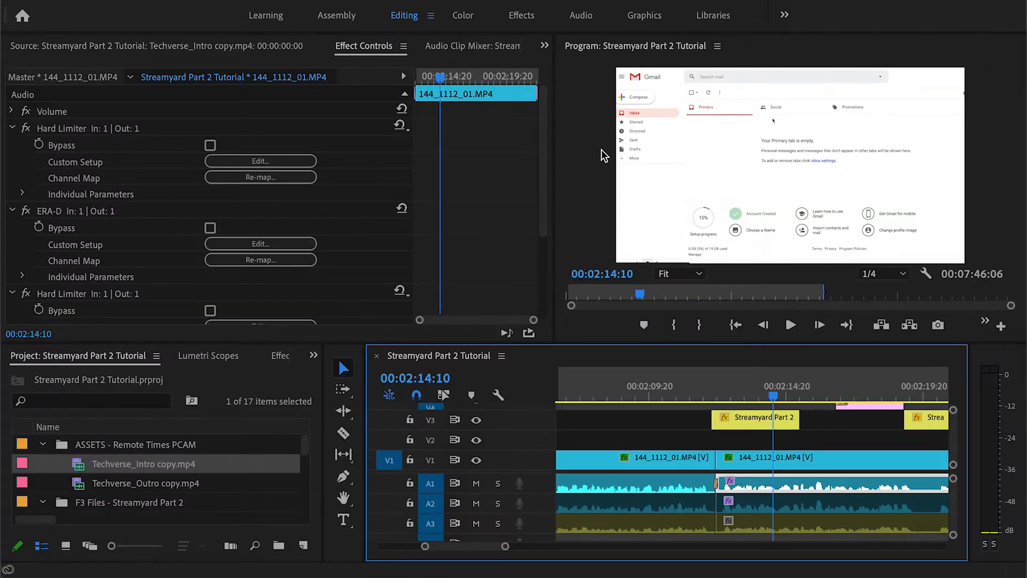
Step: Maximize the Project panel and select the 144_1112_01.MP4 clip
{"action": "left_click", "coordinate": [692, 393]}
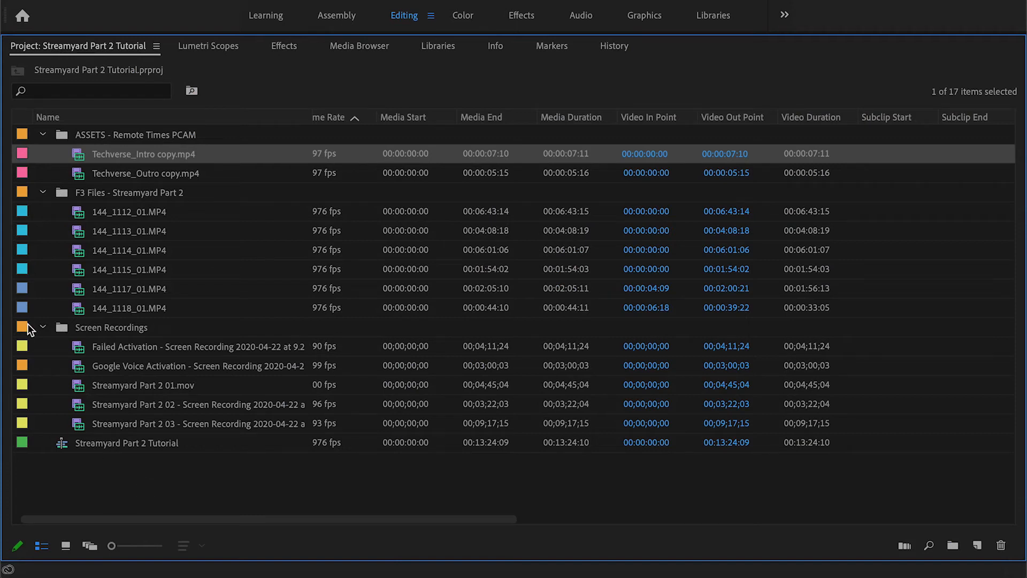
{"action": "left_click", "coordinate": [129, 210]}
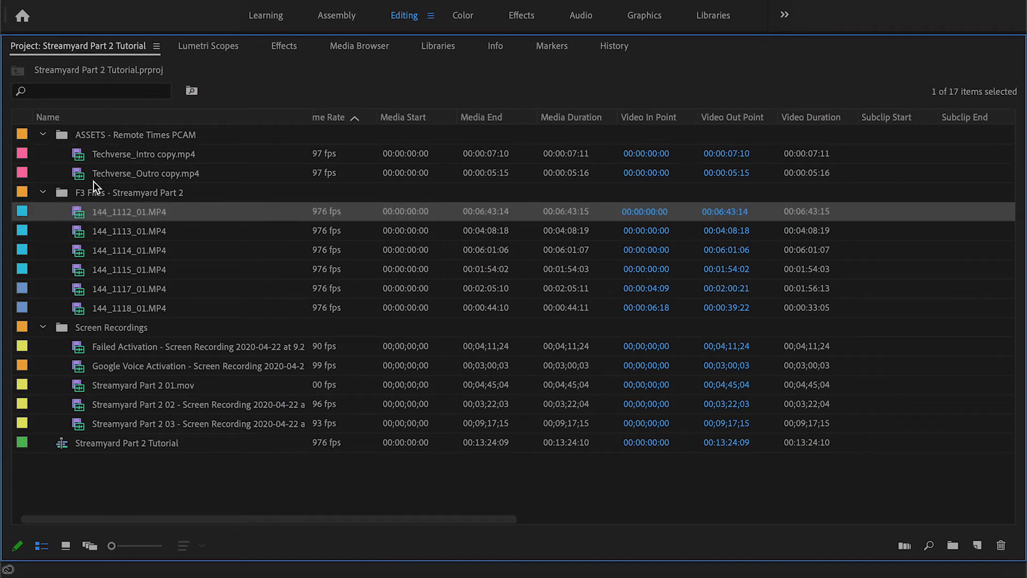
{"action": "mouse_move", "coordinate": [107, 100]}
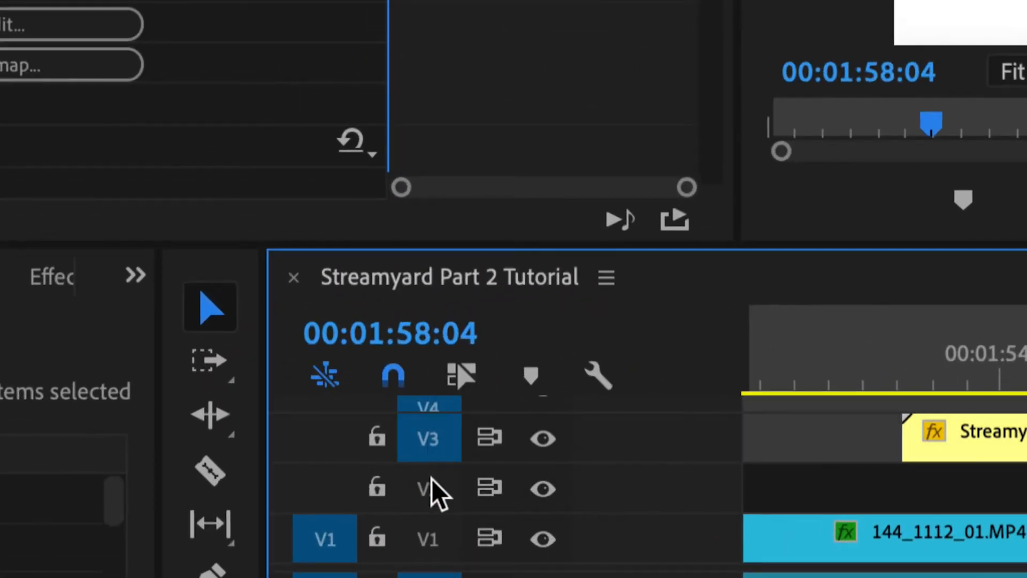
Step: Toggle the V2, V1 and V3 track targets so only V3 is targeted
{"action": "left_click", "coordinate": [427, 488]}
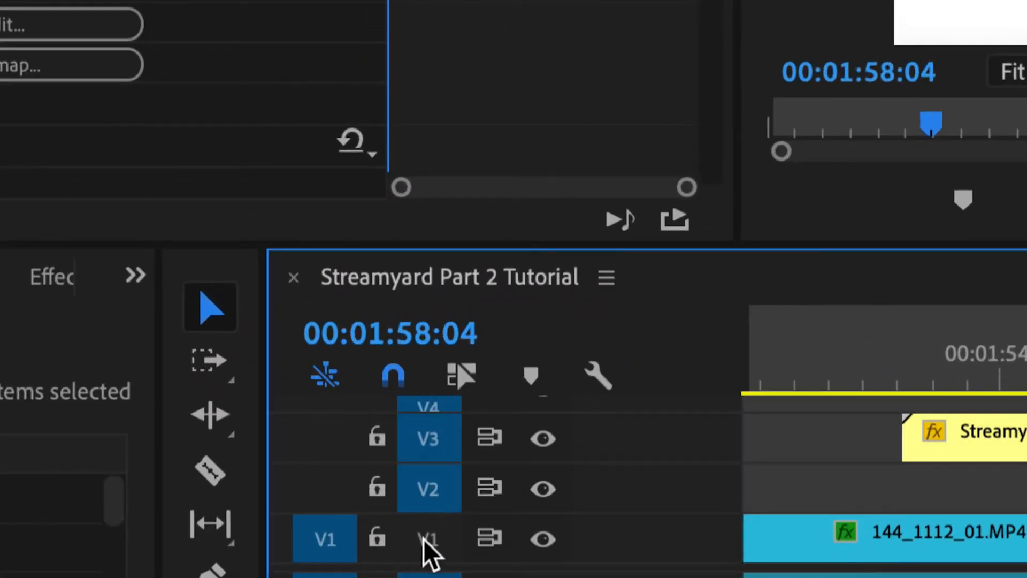
{"action": "left_click", "coordinate": [426, 437]}
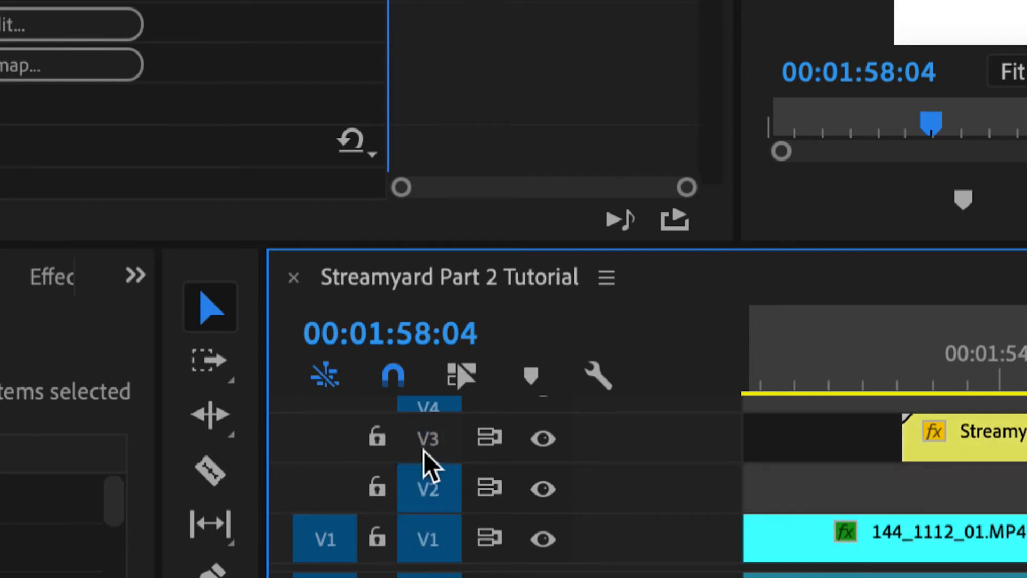
{"action": "left_click", "coordinate": [428, 438]}
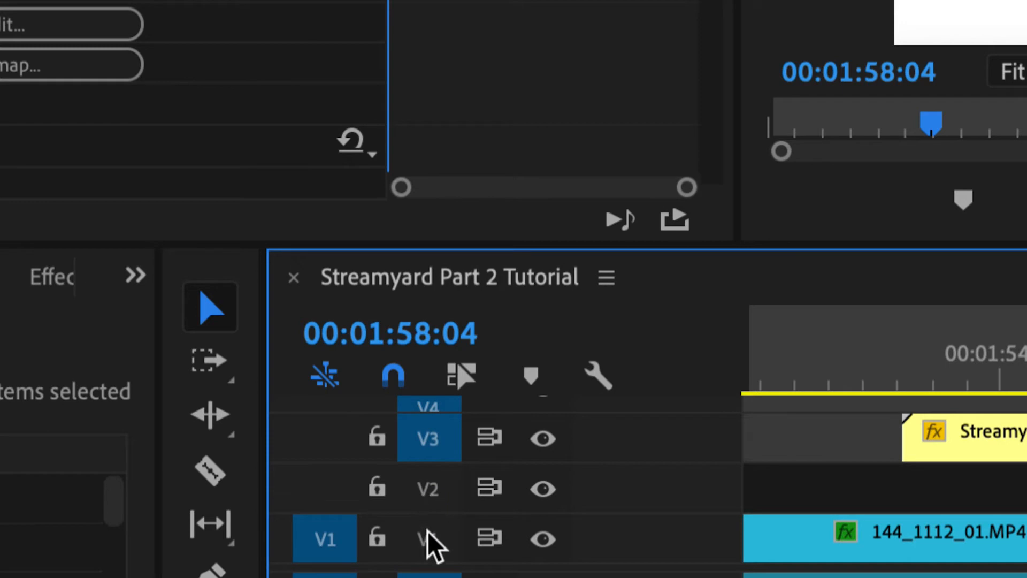
{"action": "left_click", "coordinate": [428, 438]}
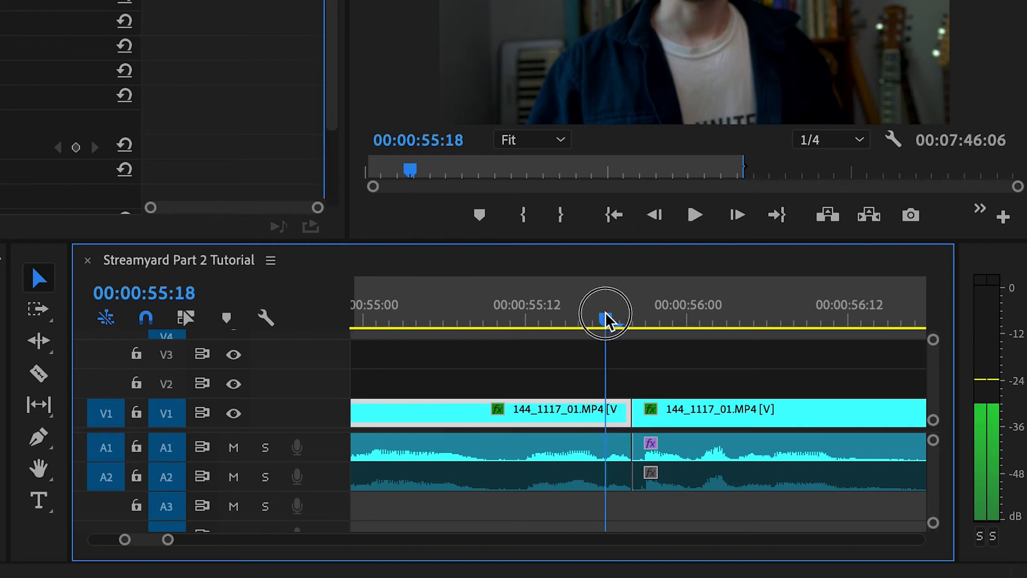
Step: Select the A1 edit point between 144_1117_01.MP4 clips and apply a Constant Power crossfade
{"action": "left_click", "coordinate": [631, 321]}
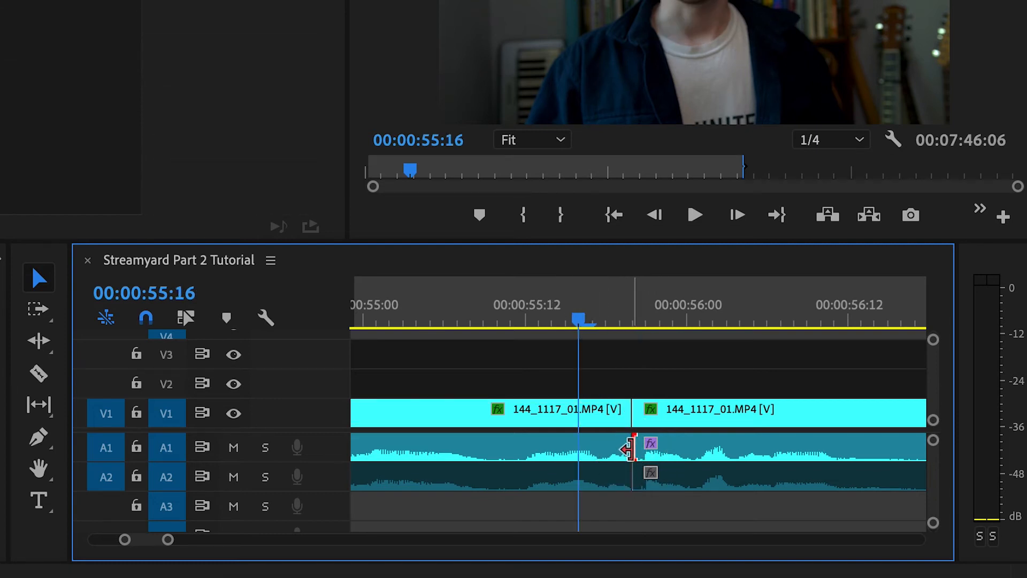
{"action": "left_click", "coordinate": [633, 447]}
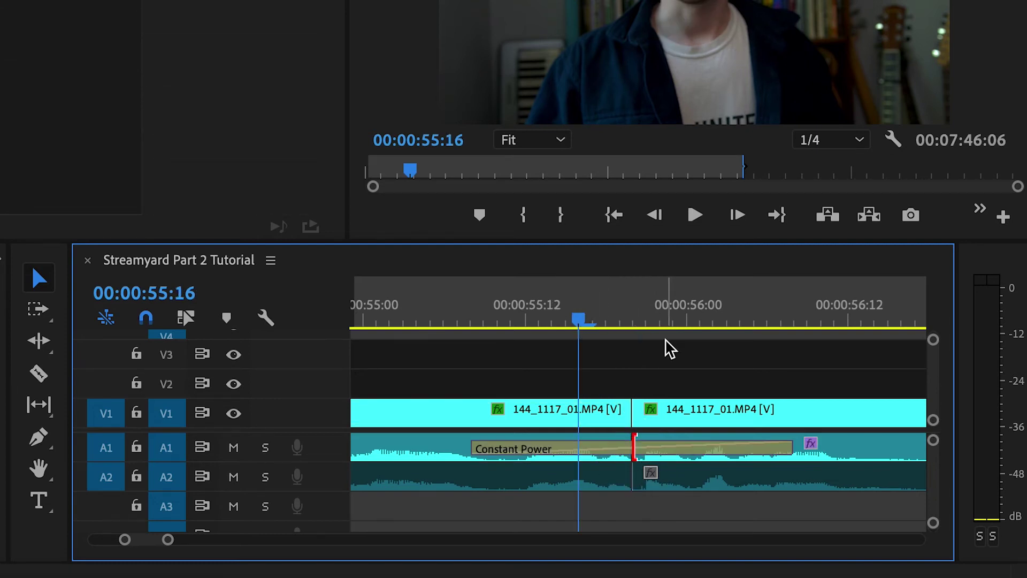
{"action": "mouse_move", "coordinate": [881, 472]}
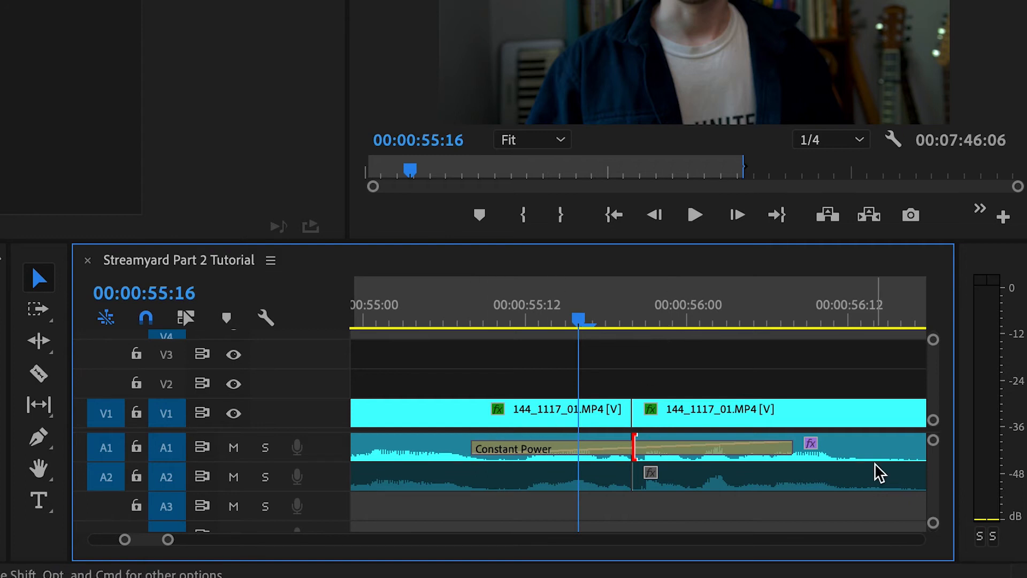
{"action": "mouse_move", "coordinate": [671, 449]}
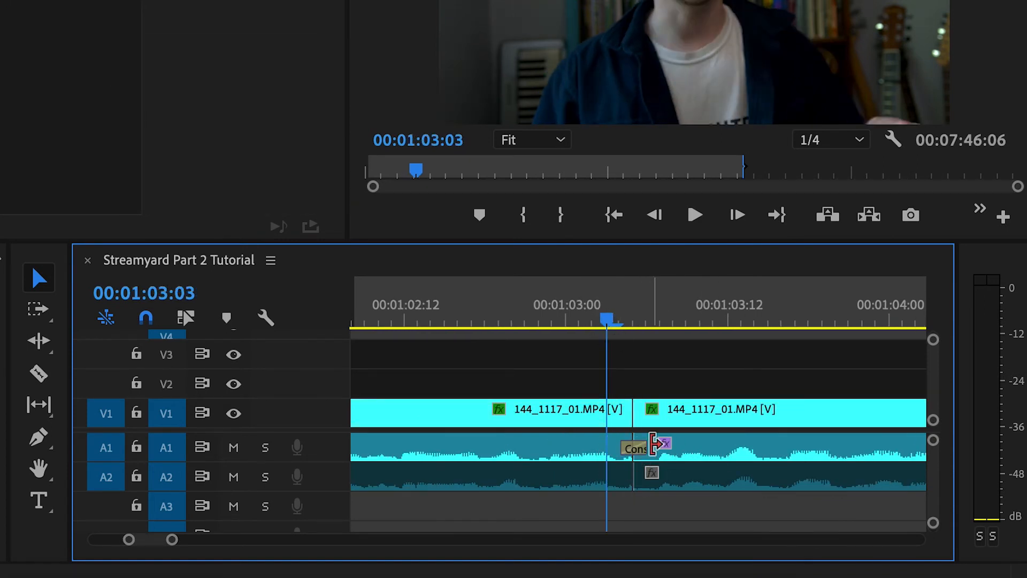
{"action": "mouse_move", "coordinate": [825, 409]}
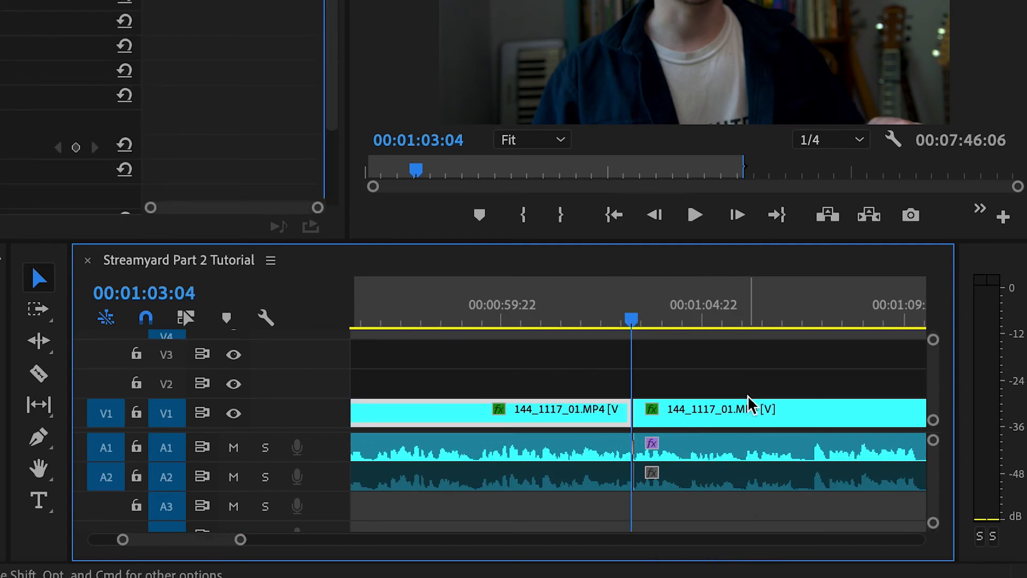
{"action": "scroll", "scroll_direction": "right", "scroll_amount": 3}
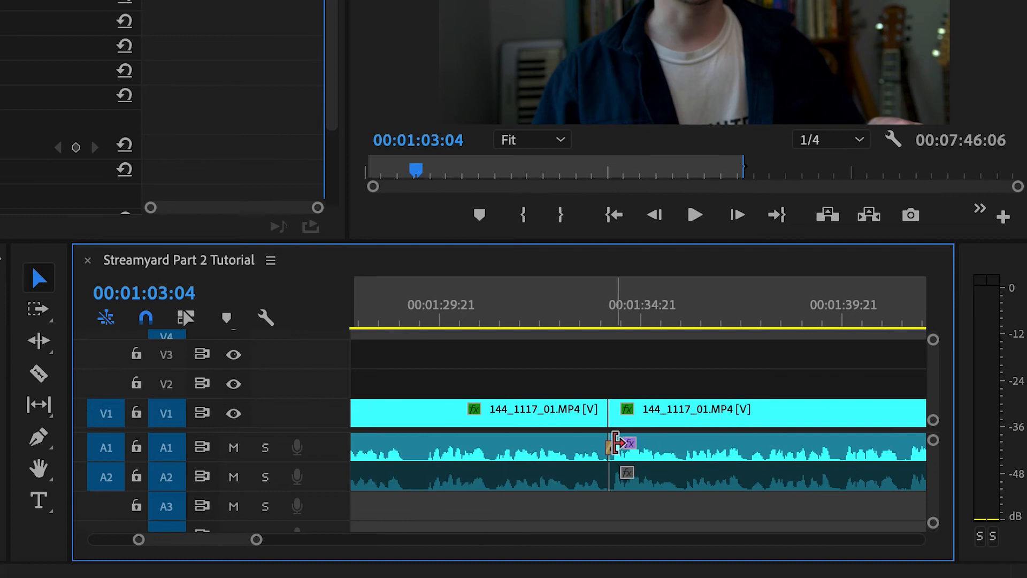
{"action": "mouse_move", "coordinate": [610, 451]}
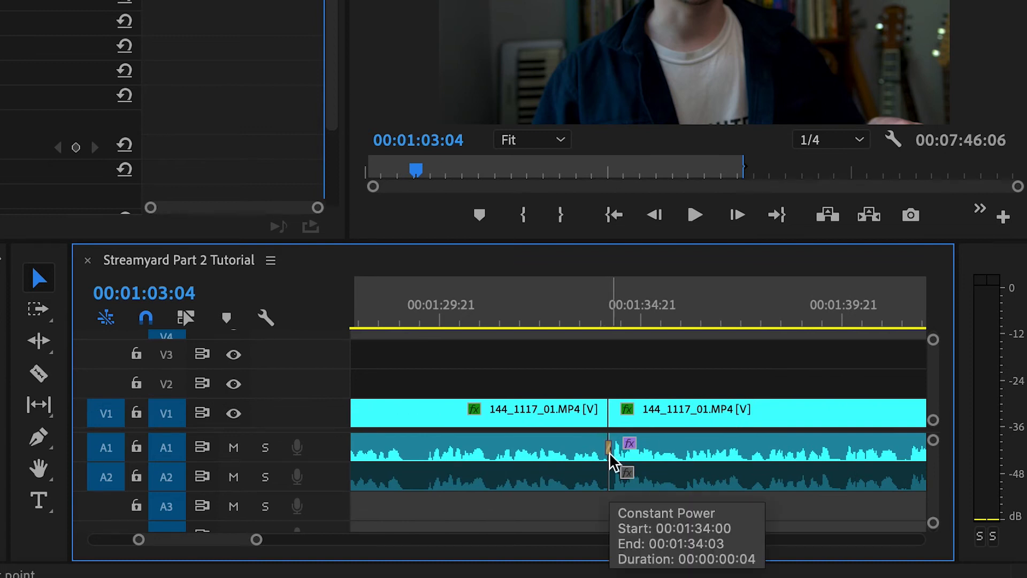